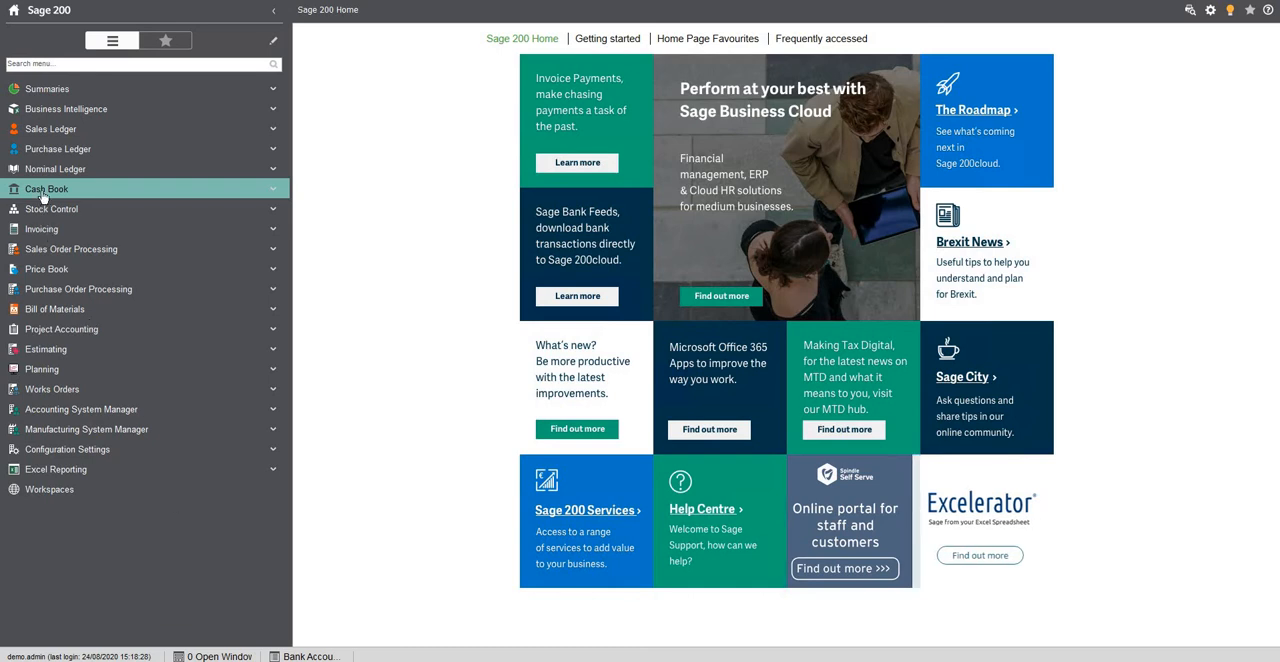
Expand Cash Book and its Other Transactions list in the navigation pane
left_click(48, 188)
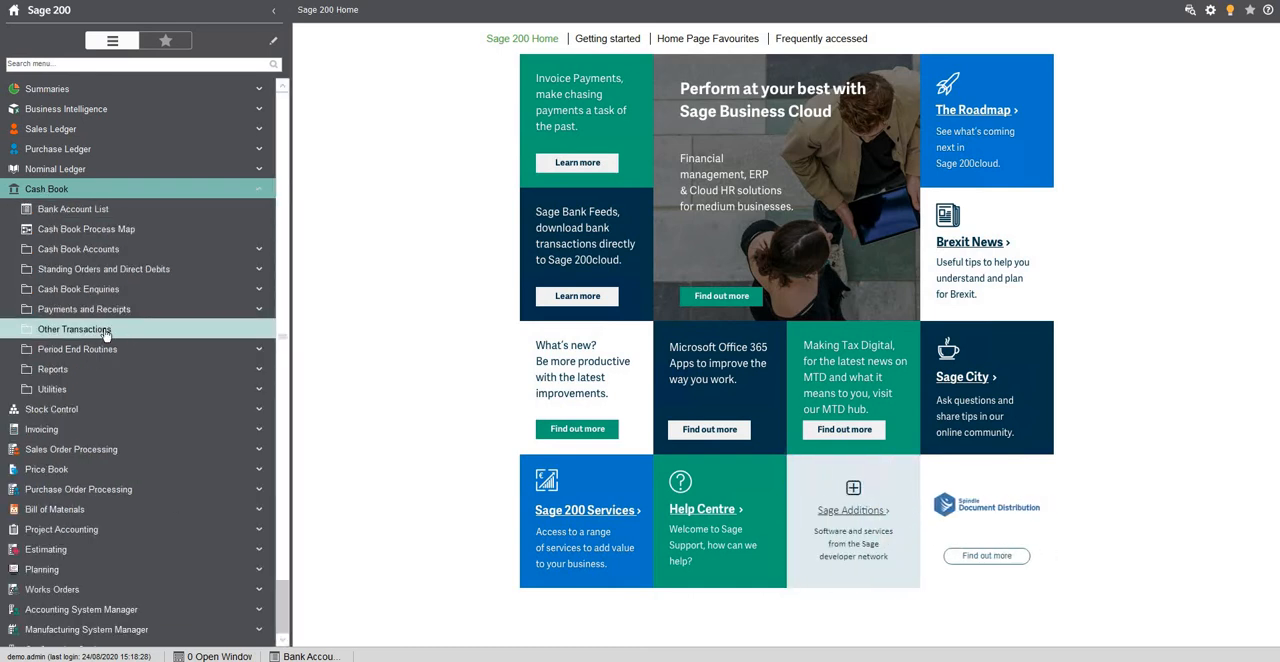
left_click(76, 328)
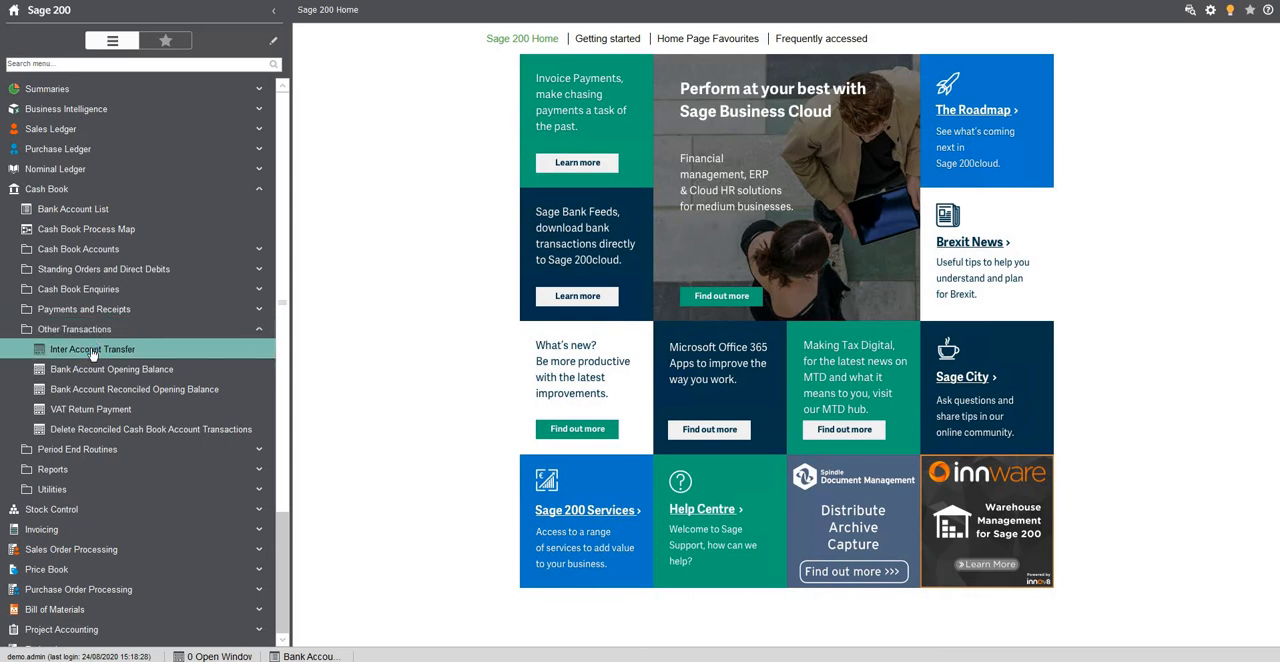
Start an Inter Account Transfer paying from Main Bank Account into Petty Cash (Office)
left_click(92, 348)
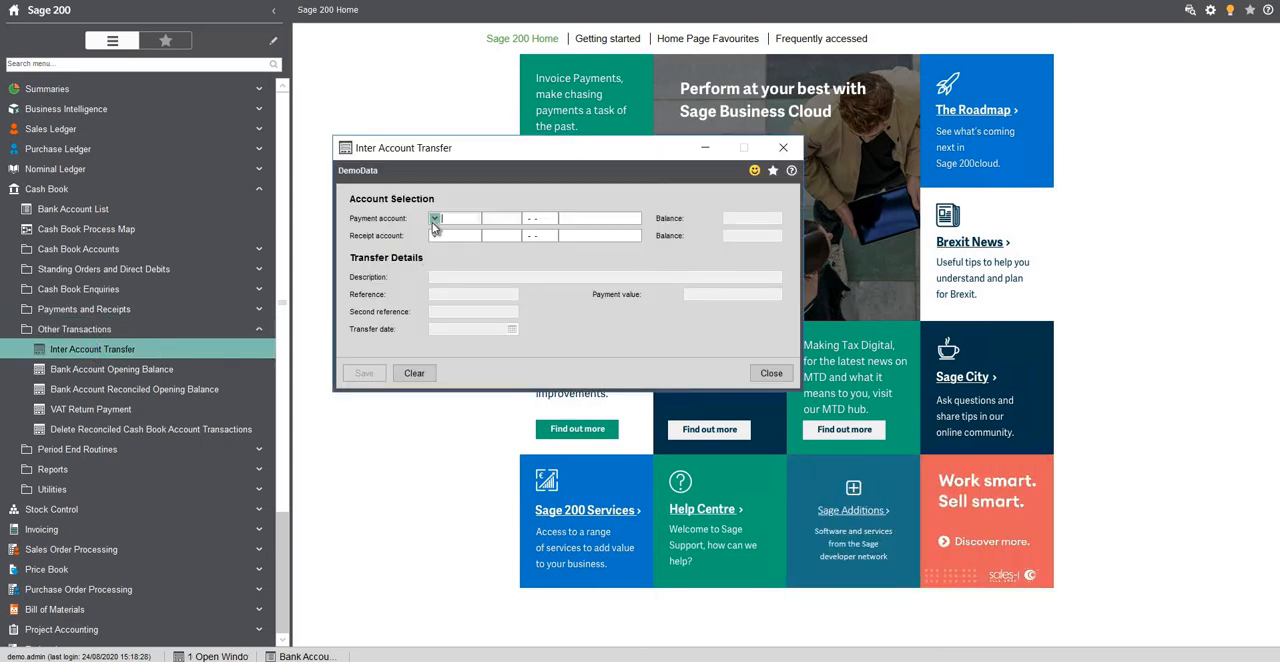
left_click(434, 218)
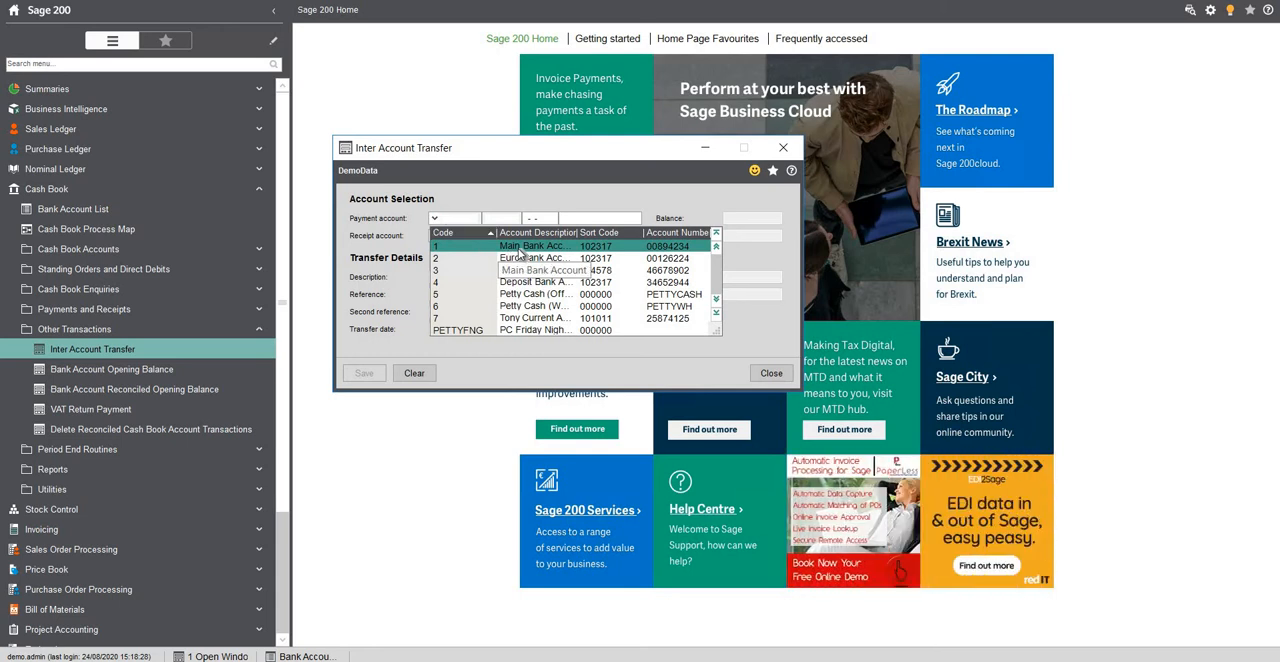
left_click(536, 246)
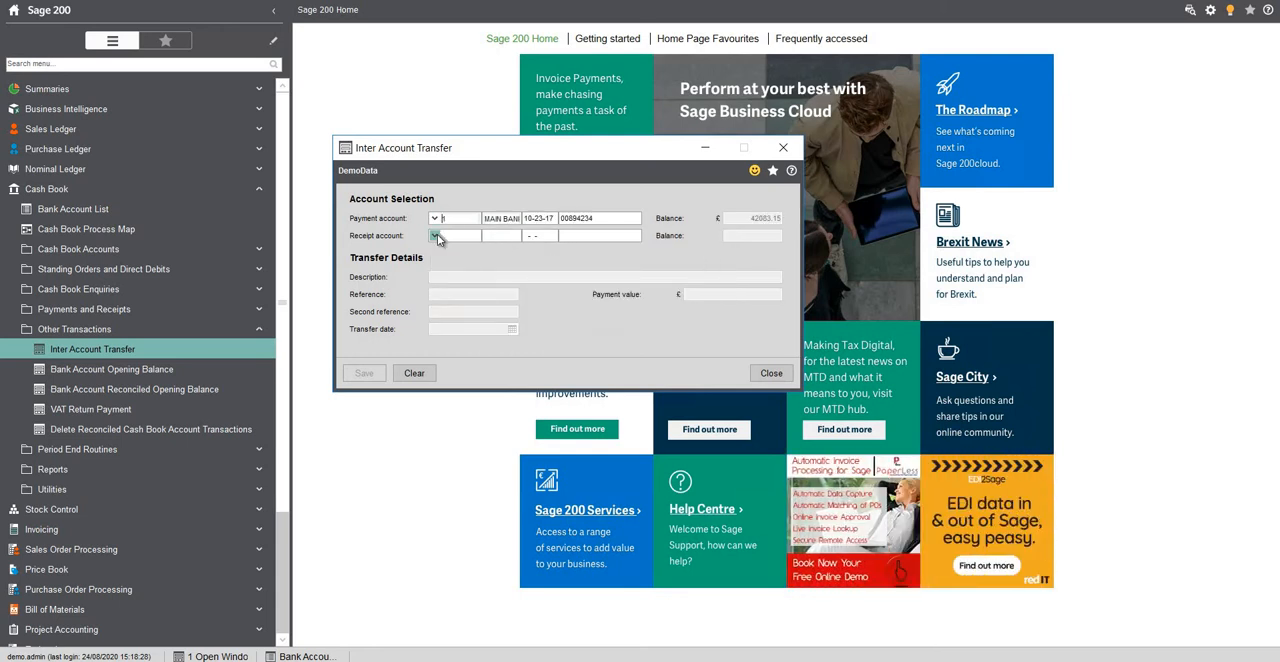
left_click(434, 236)
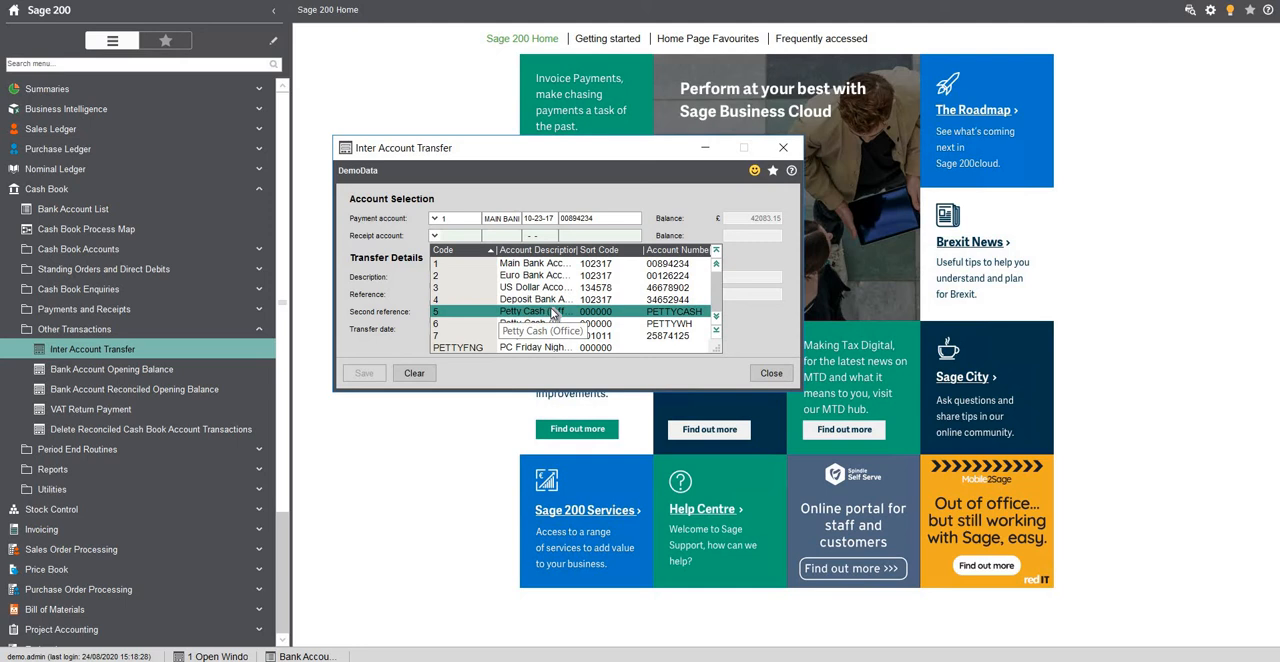
left_click(536, 312)
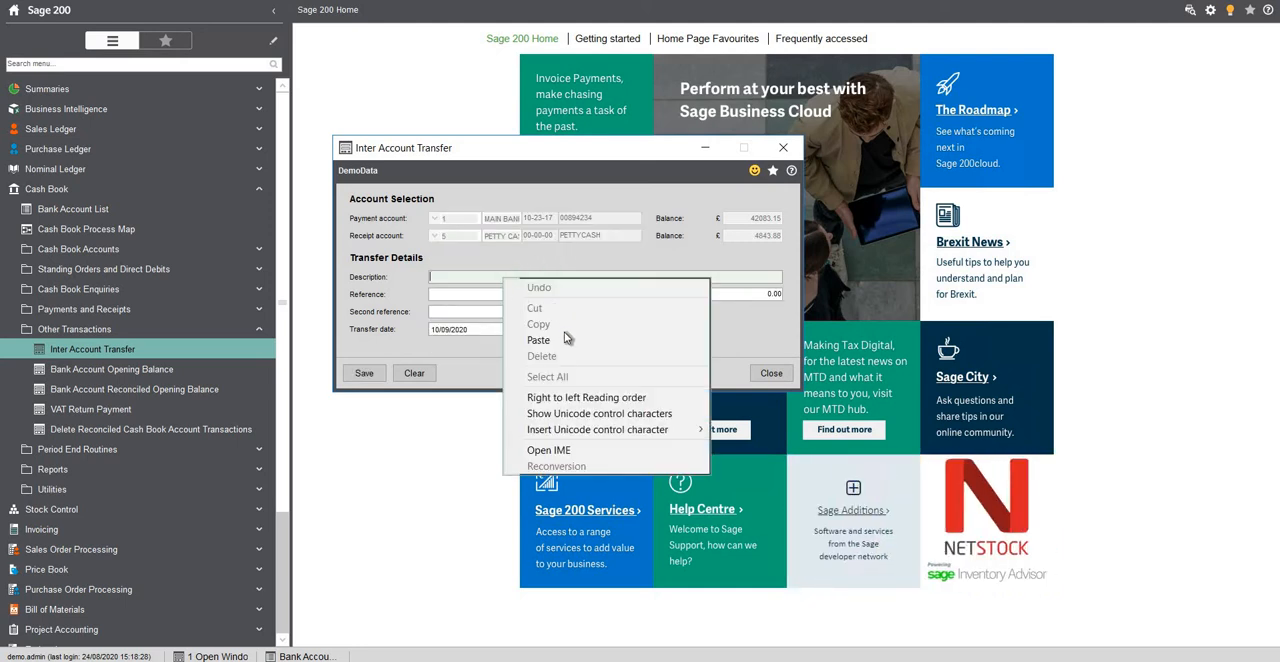
Enter the Petty Cash Replenishment September 2020 description with value 500 and save the transfer
left_click(538, 340)
type("Inter T")
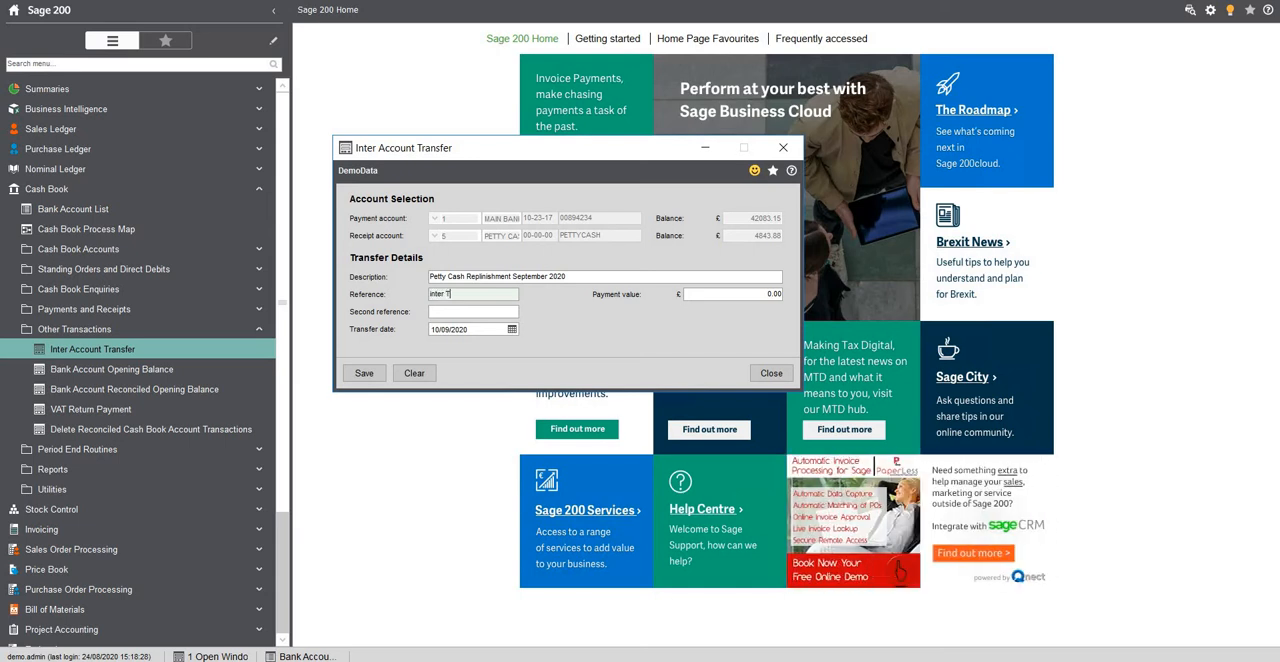
type("h")
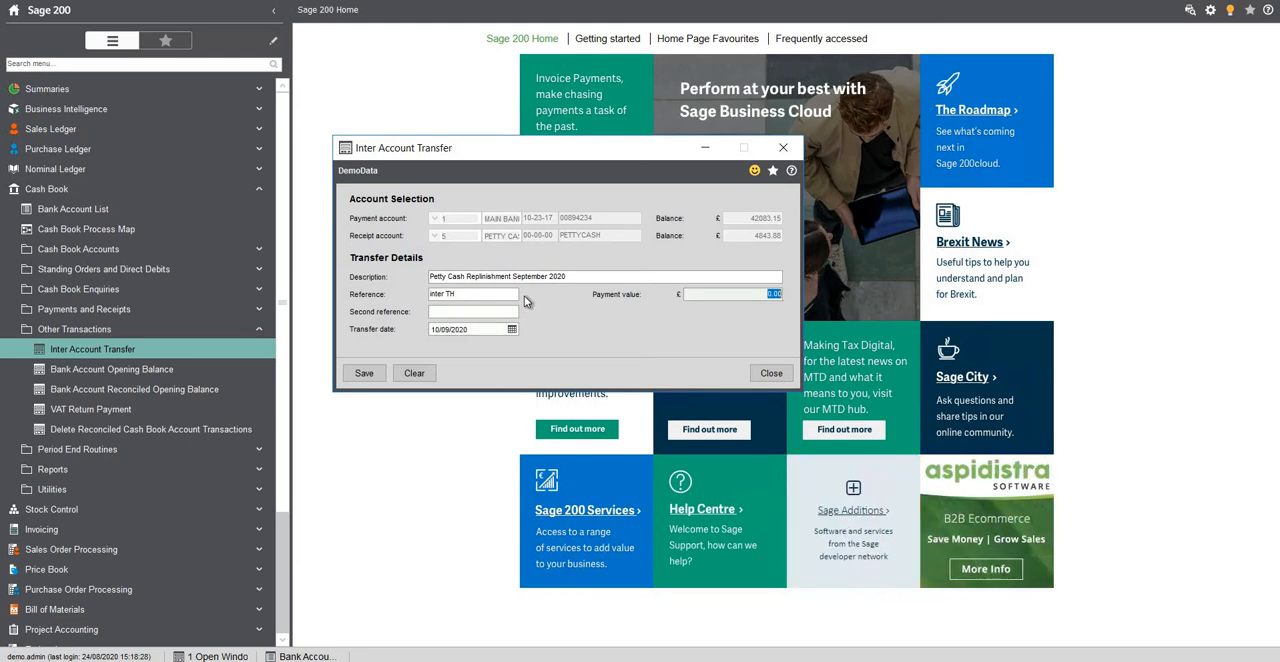
type("500")
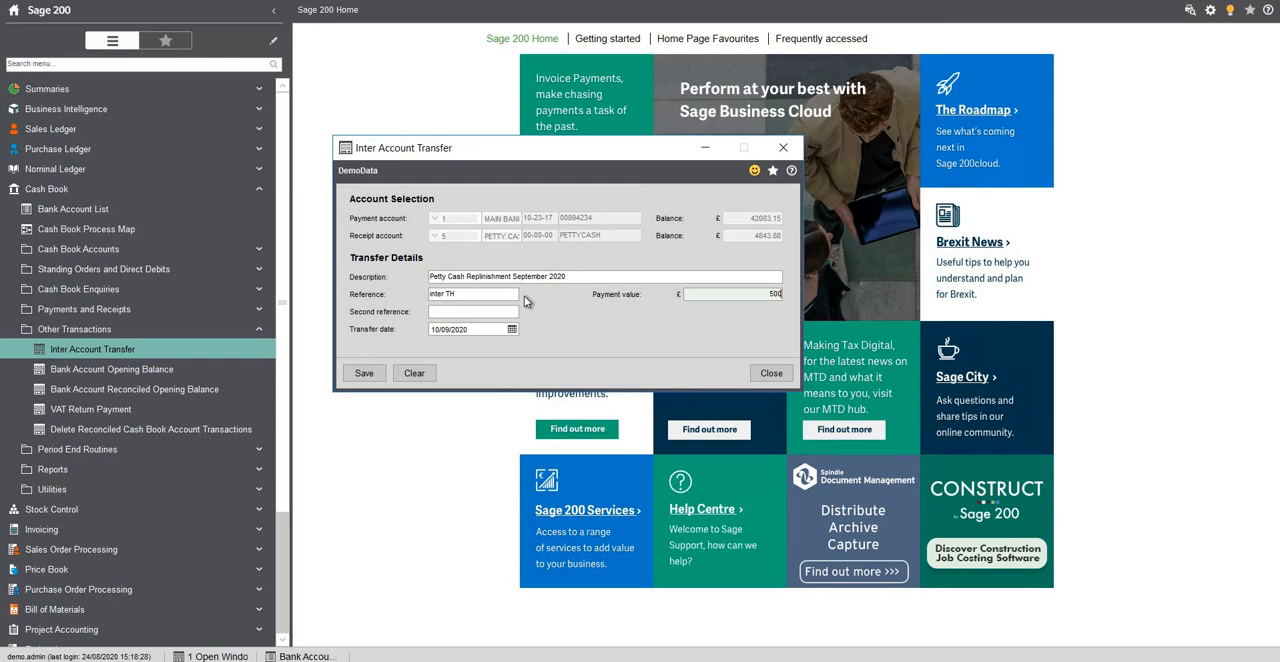
mouse_move(364, 372)
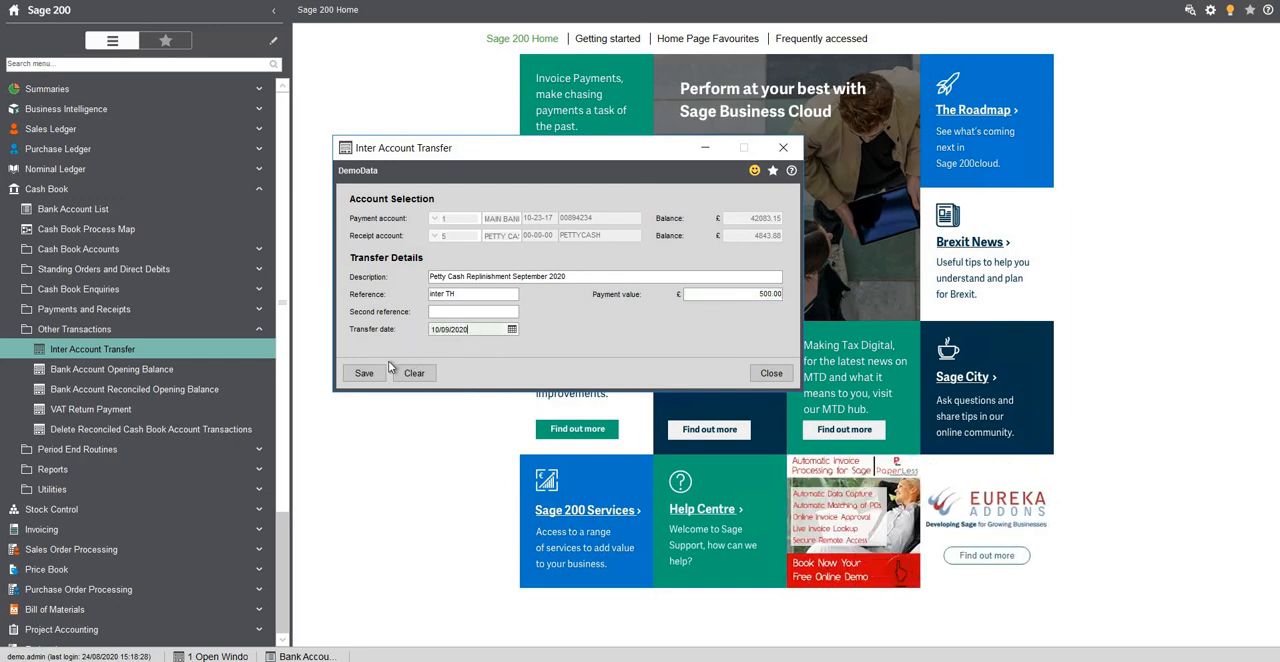
left_click(414, 372)
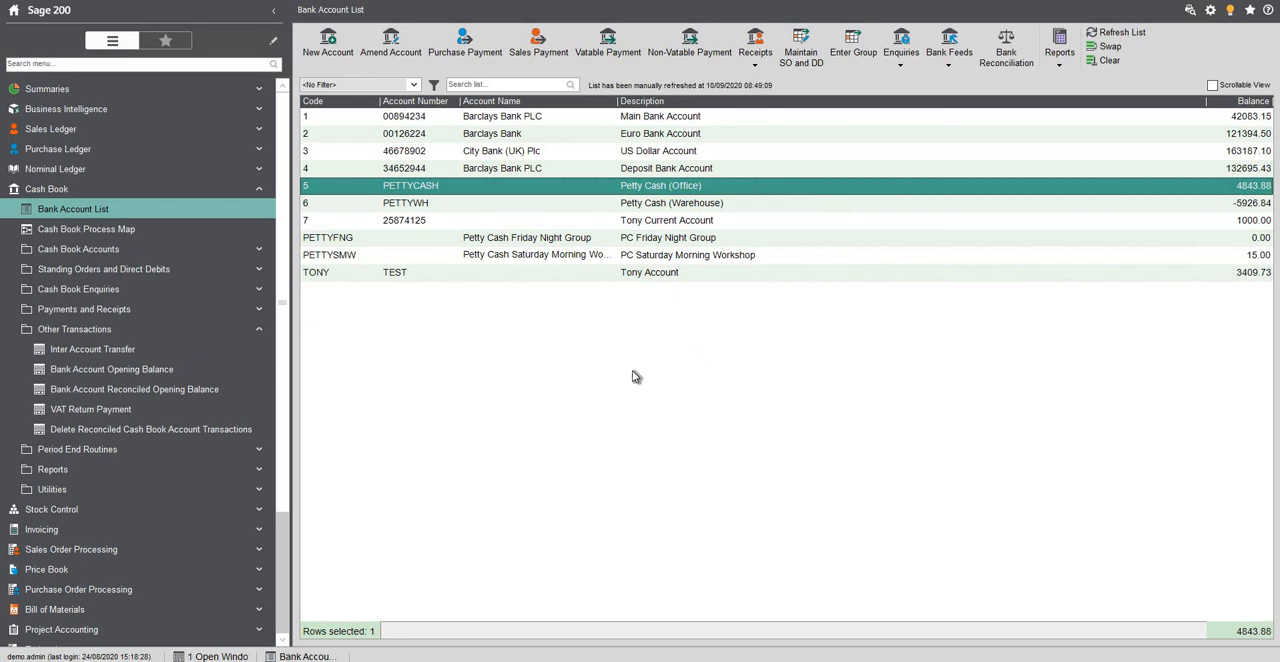
View Petty Cash (Office) transactions in the enquiry, showing the 500 receipt
double_click(660, 184)
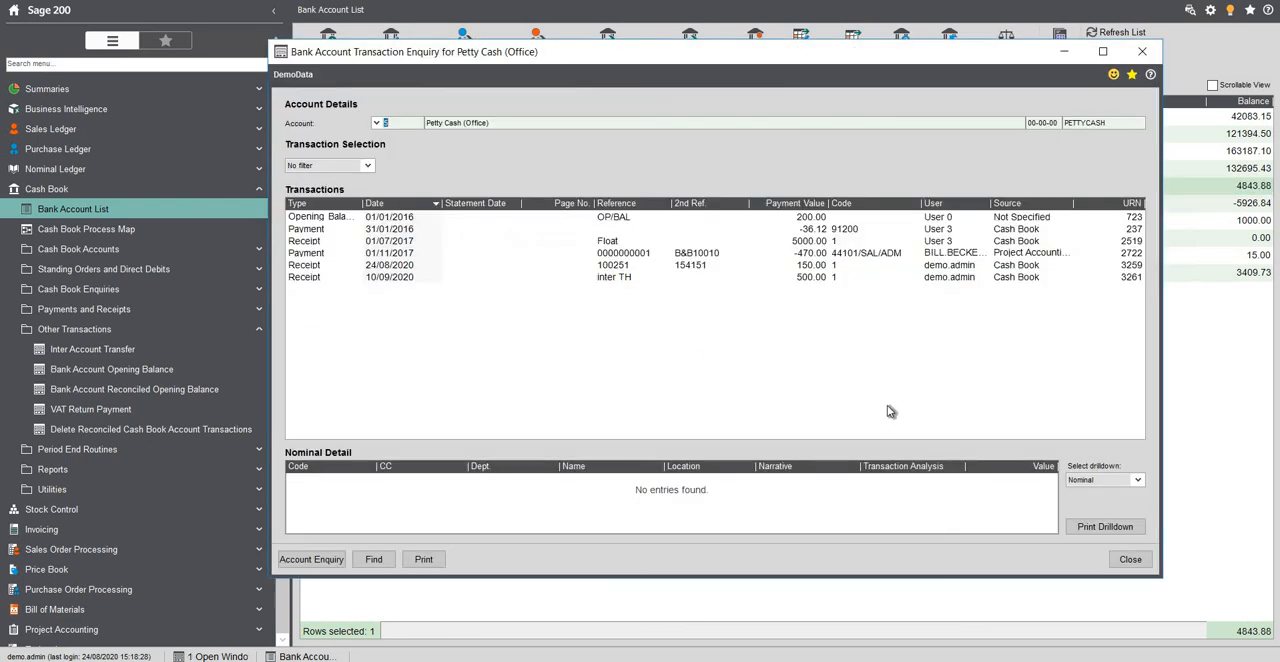